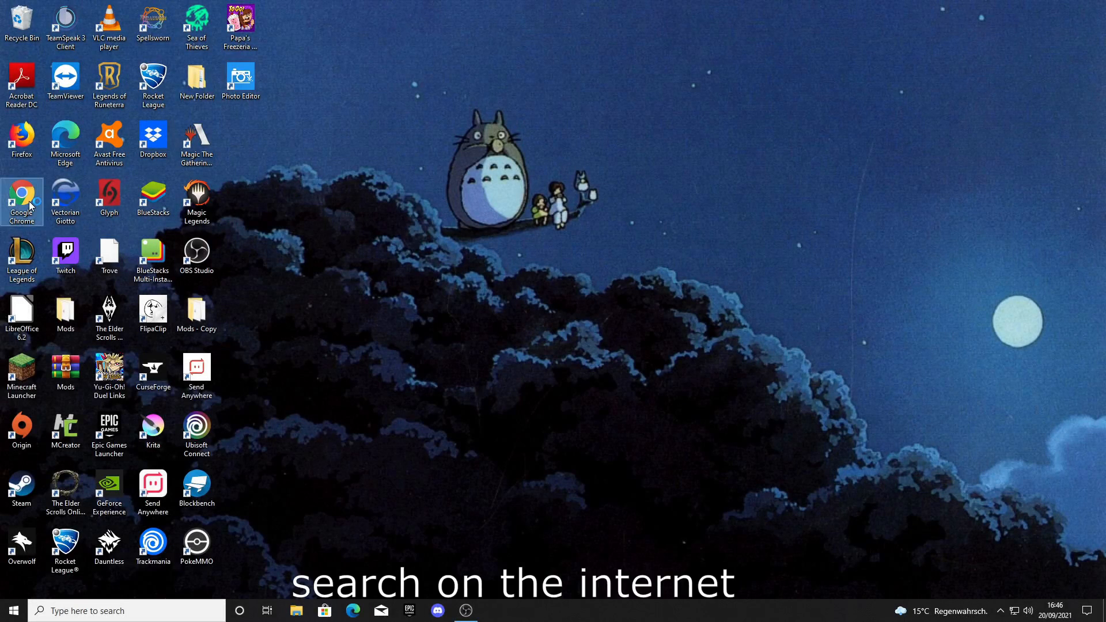
Launch Chrome and run an Ecosia search for 'sendanywhere'
{"action": "double_click", "coordinate": [21, 197]}
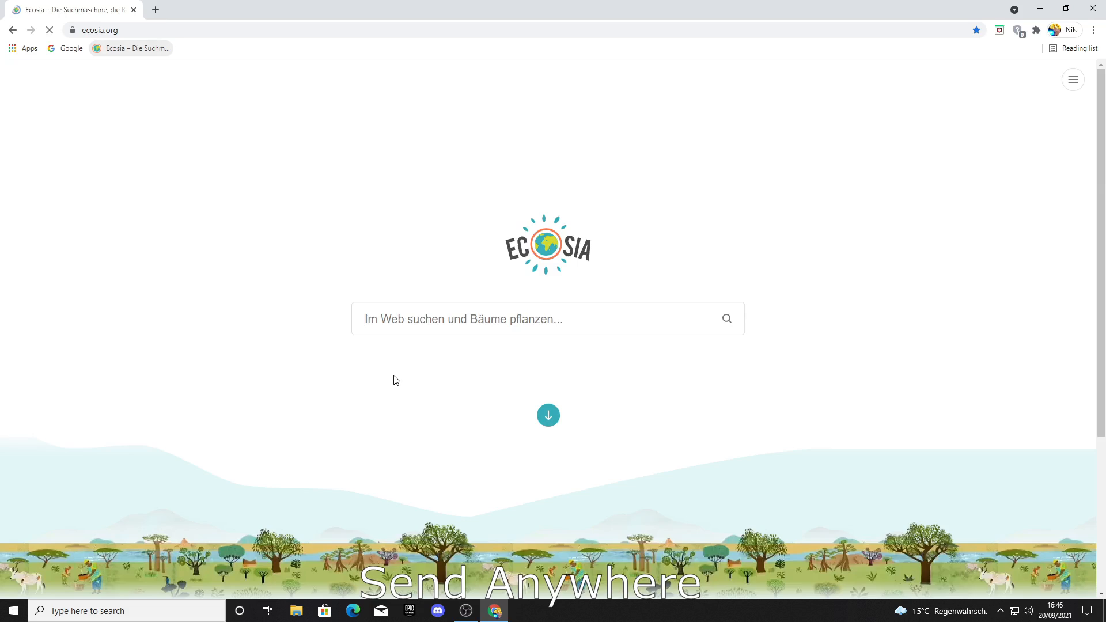
{"action": "type", "text": "send"}
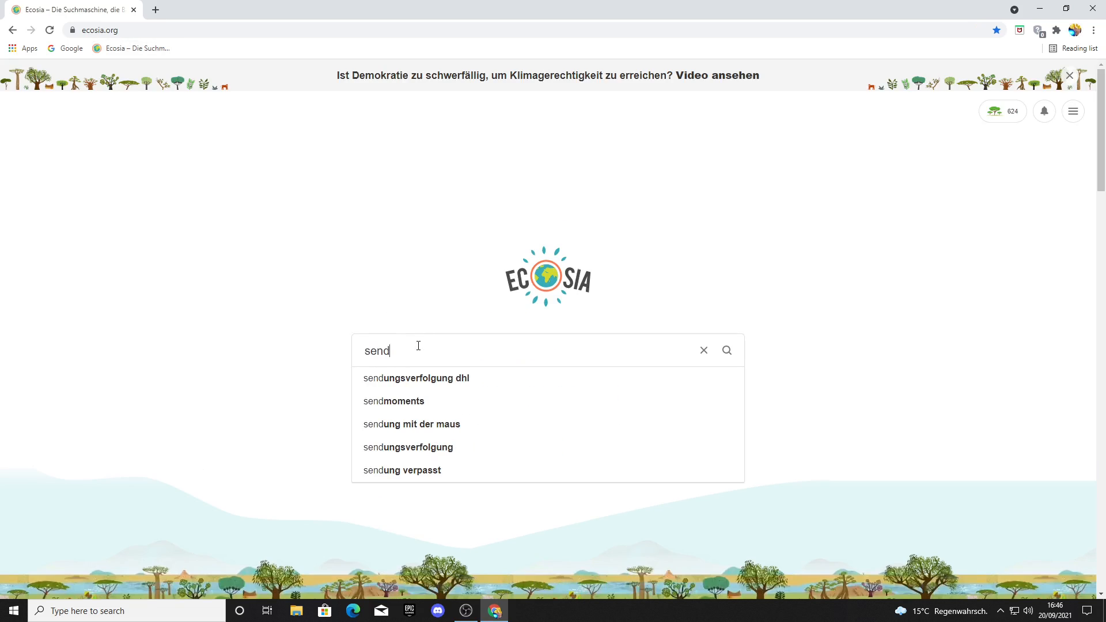
{"action": "type", "text": "anywher"}
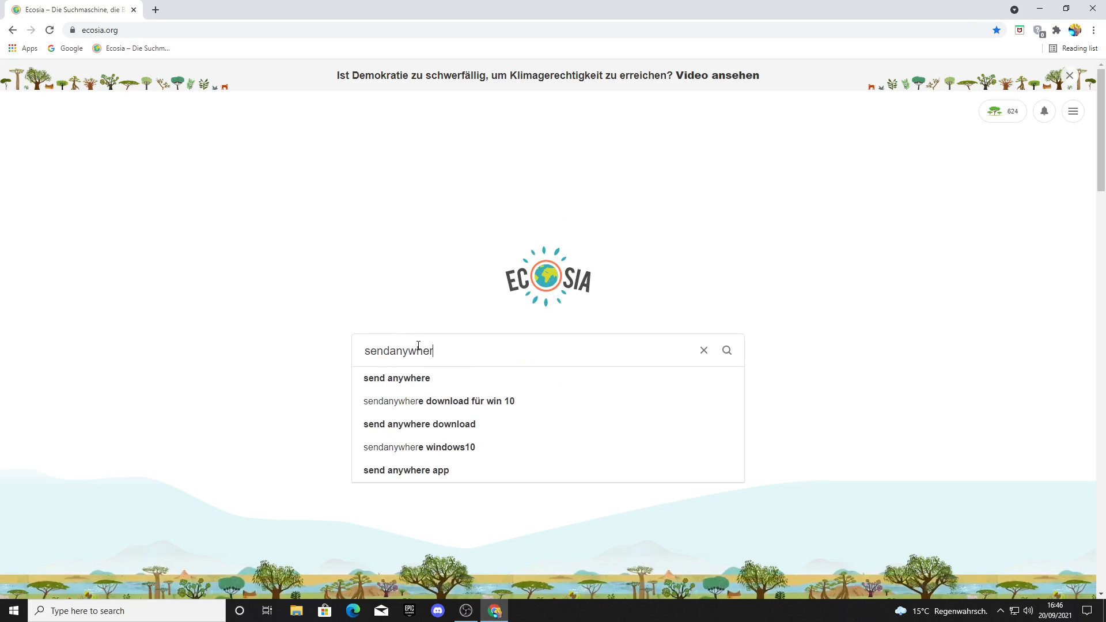
{"action": "key", "text": "Return"}
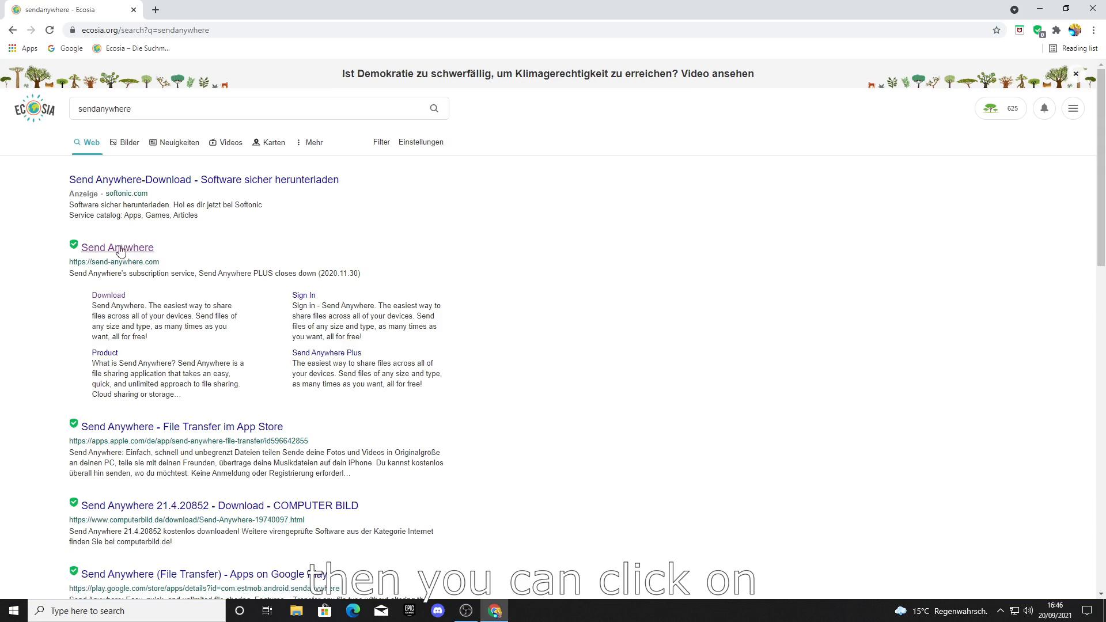
Open the official Send Anywhere site and request the Windows 64-bit desktop installer
{"action": "left_click", "coordinate": [117, 248]}
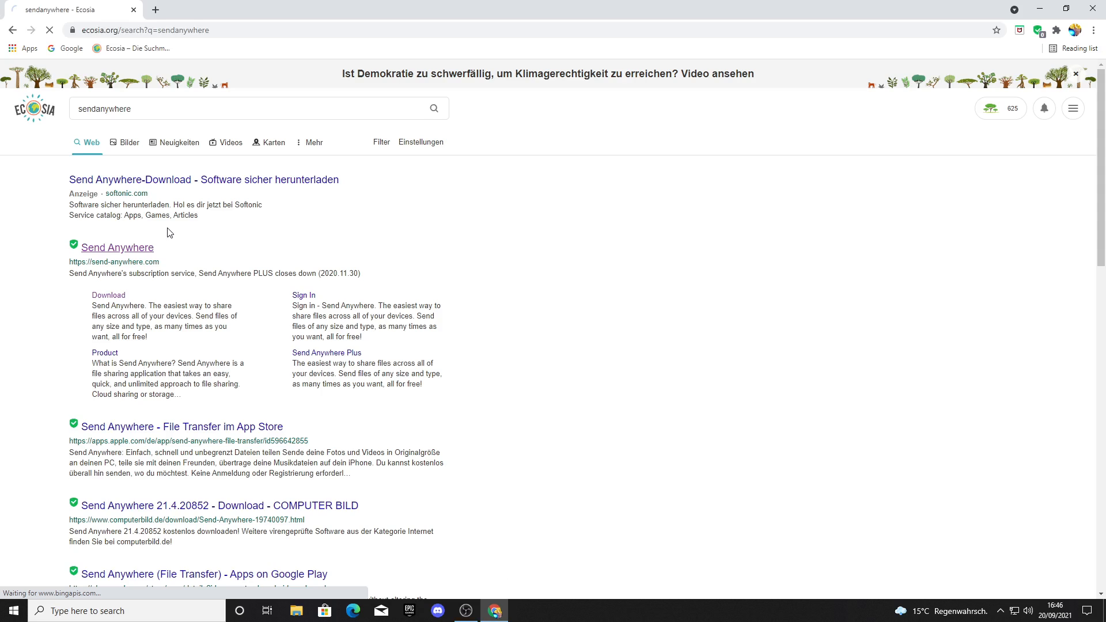
{"action": "left_click", "coordinate": [117, 248]}
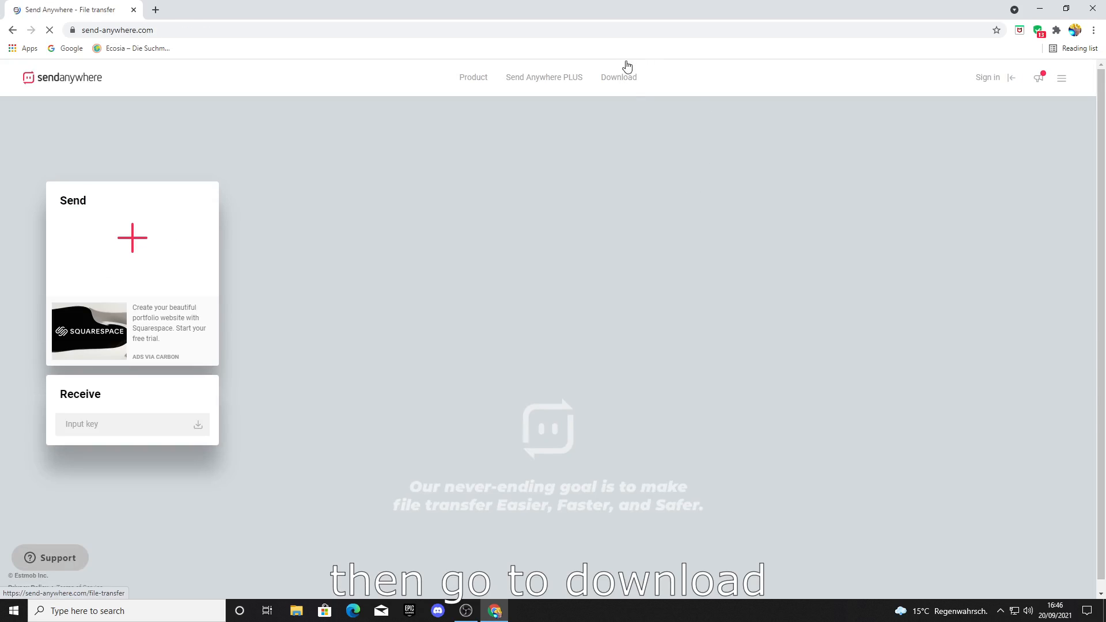
{"action": "left_click", "coordinate": [618, 77]}
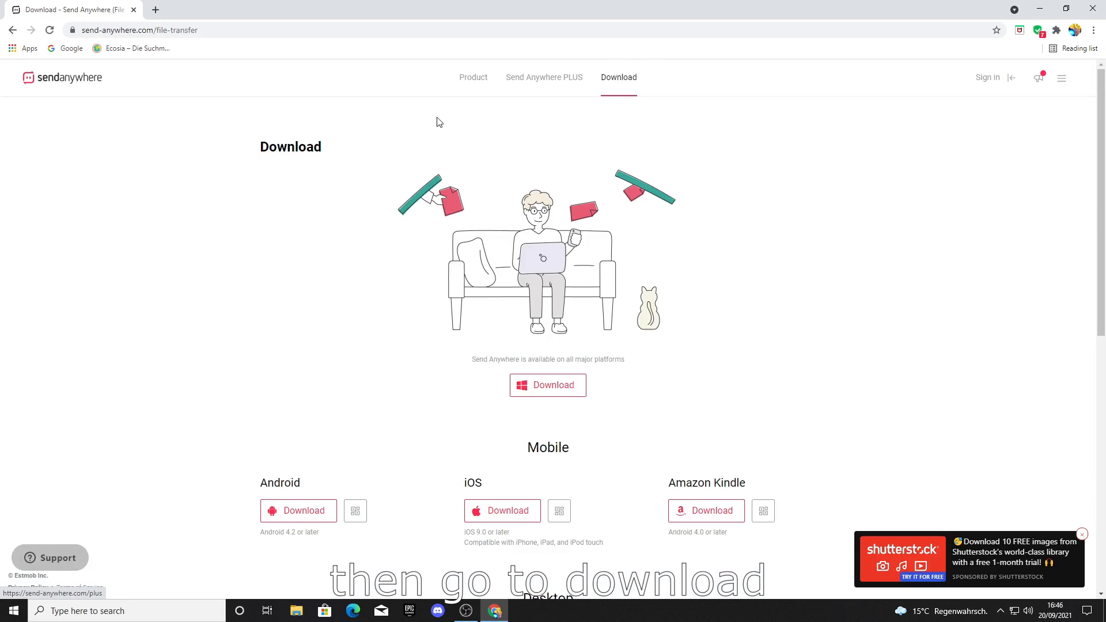
{"action": "scroll", "scroll_direction": "down", "scroll_amount": 3}
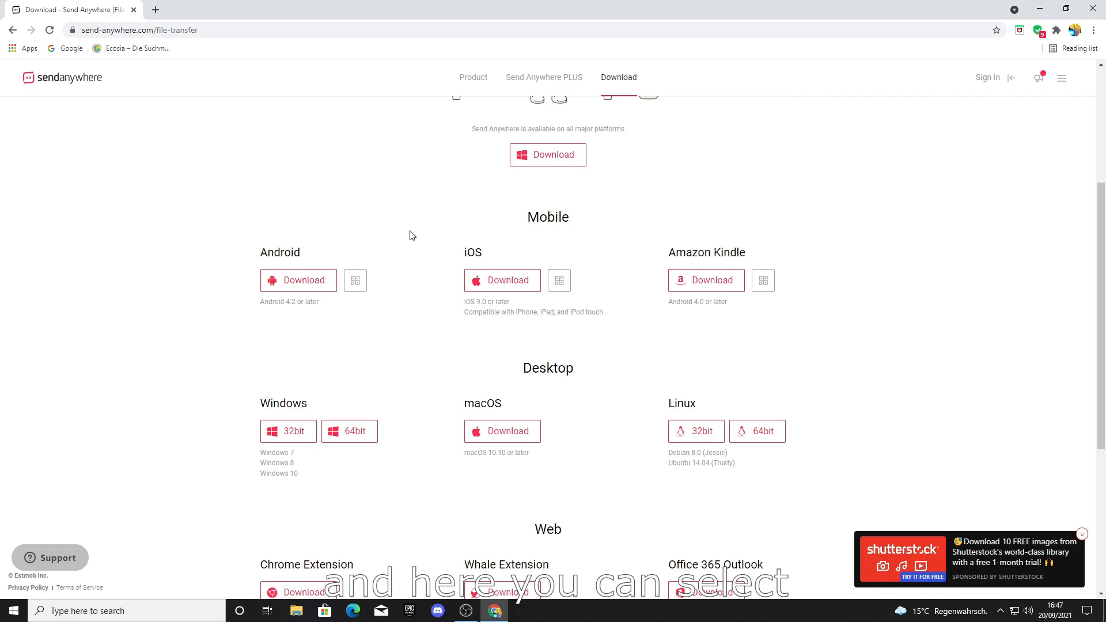
{"action": "scroll", "scroll_direction": "down", "scroll_amount": 3}
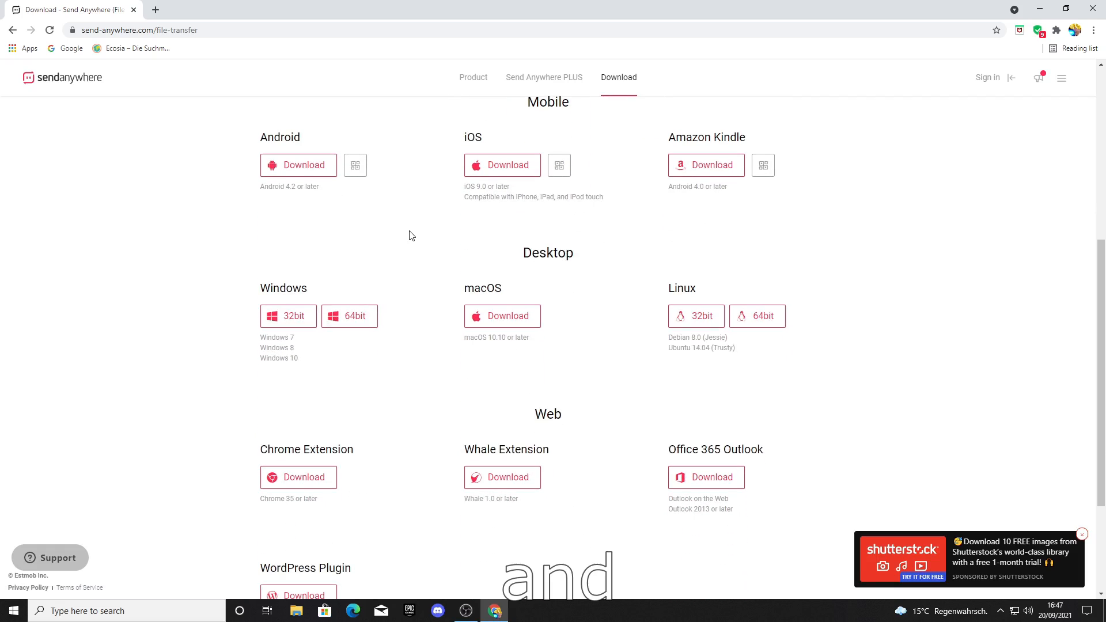
{"action": "left_click", "coordinate": [348, 315]}
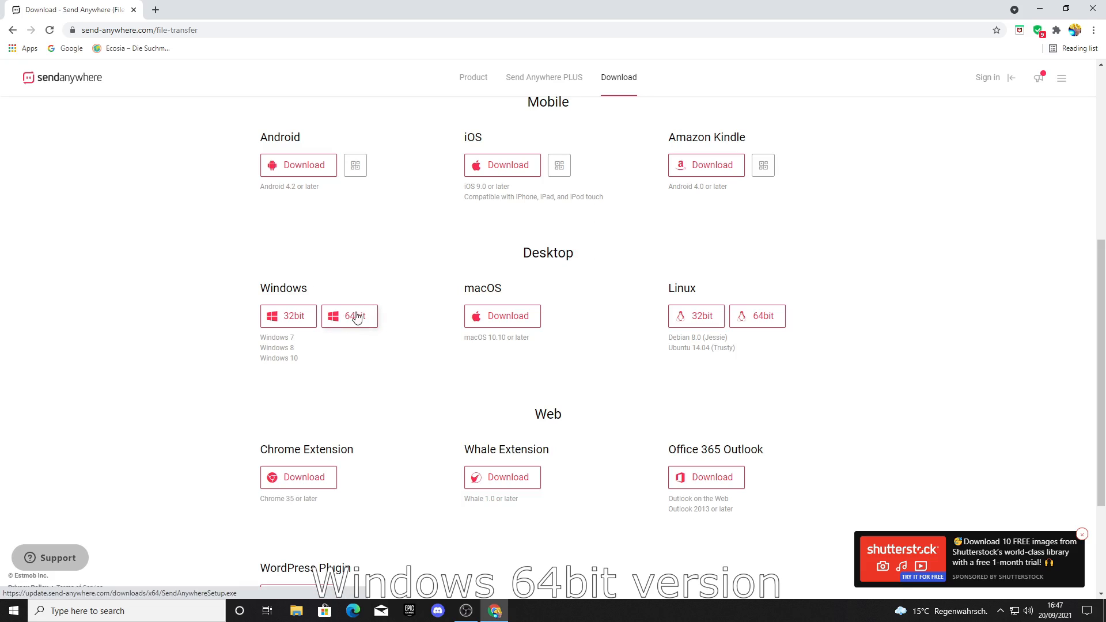
{"action": "left_click", "coordinate": [349, 316]}
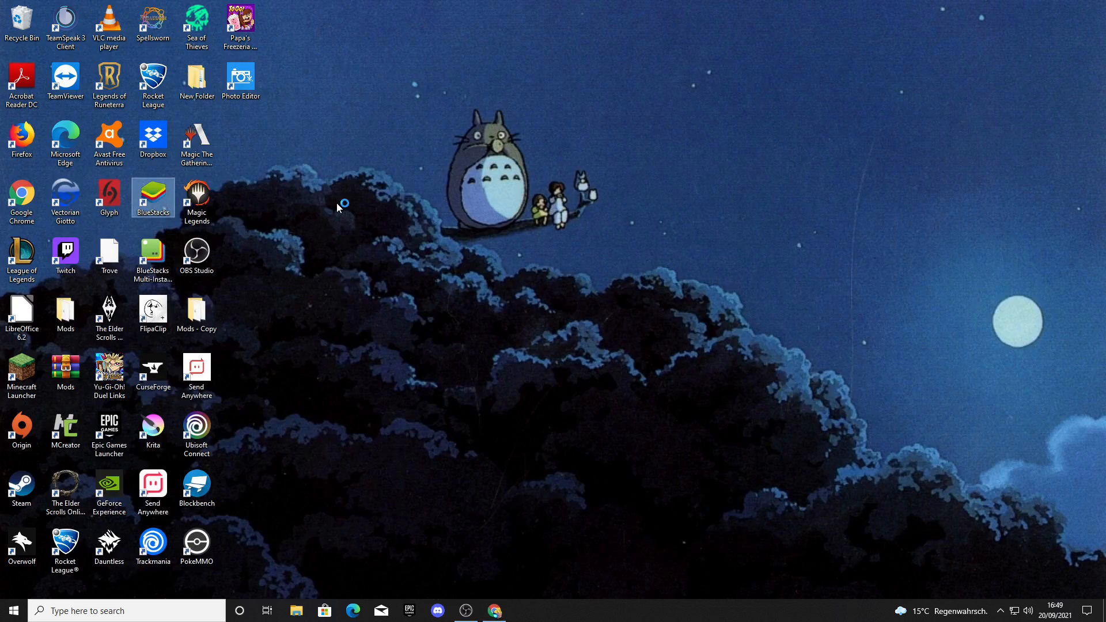
Launch BlueStacks, search 'sendanywhere', and fall back to searching Google Play
{"action": "double_click", "coordinate": [152, 196]}
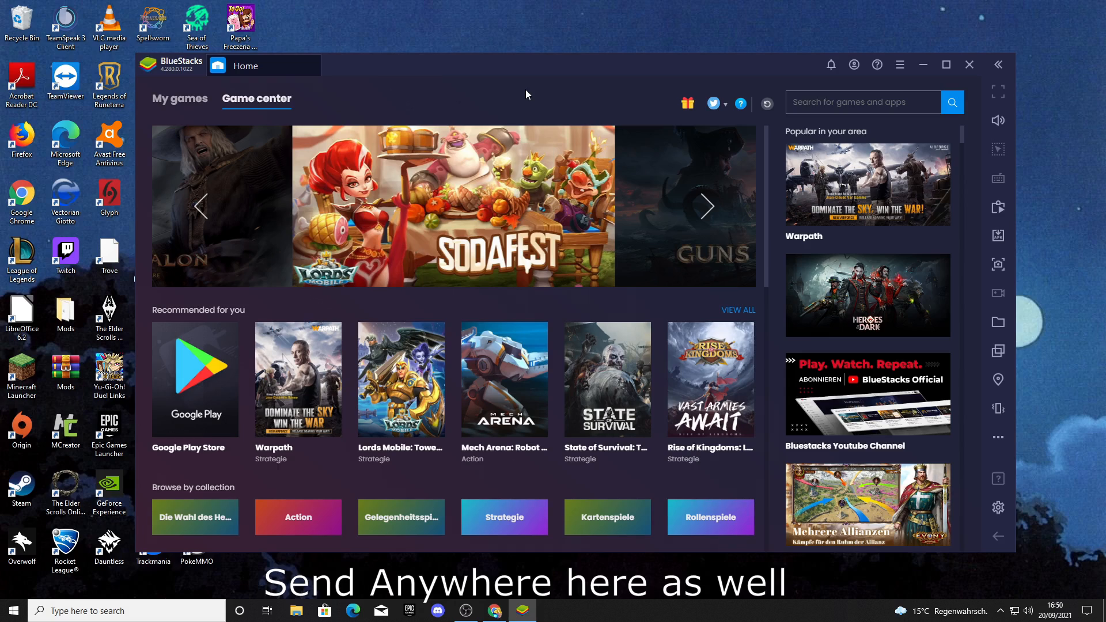
{"action": "mouse_move", "coordinate": [818, 81]}
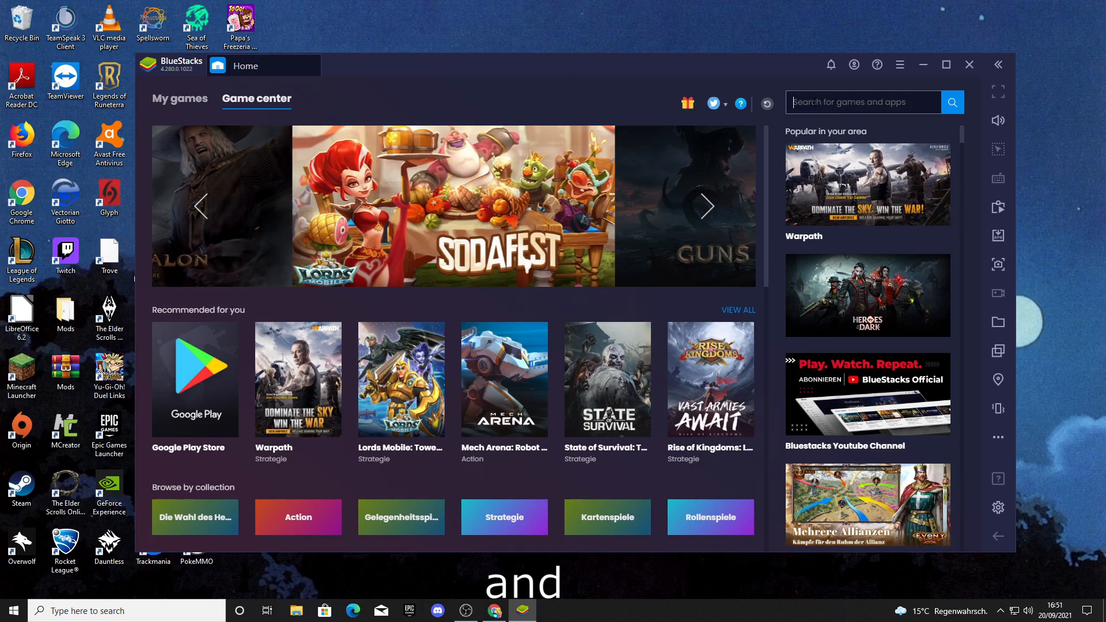
{"action": "type", "text": "send"}
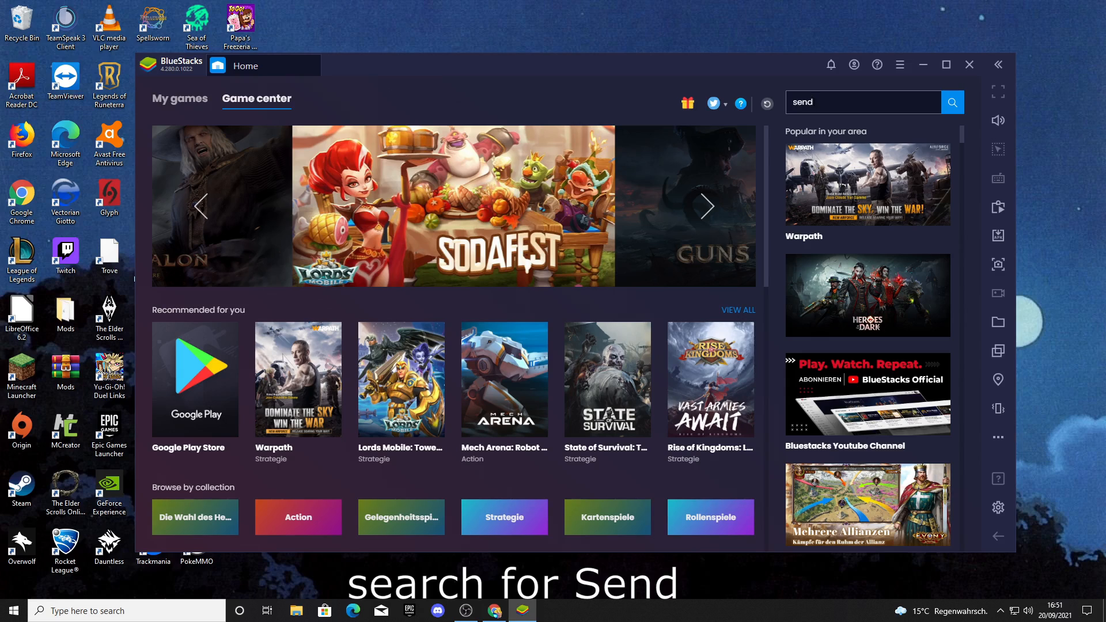
{"action": "type", "text": "anywhere"}
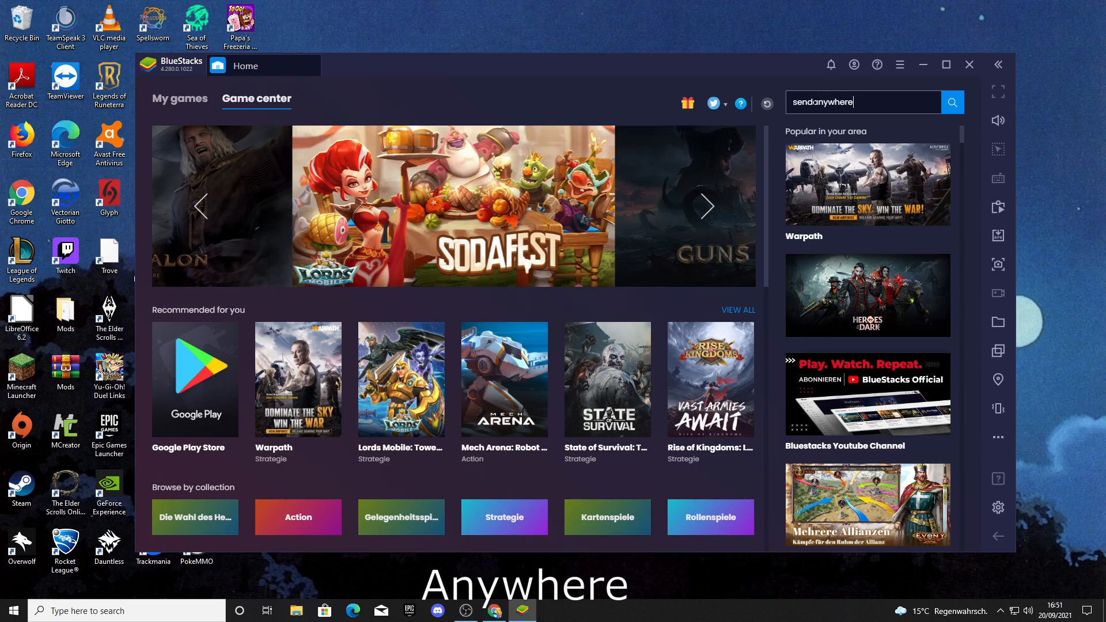
{"action": "left_click", "coordinate": [952, 102]}
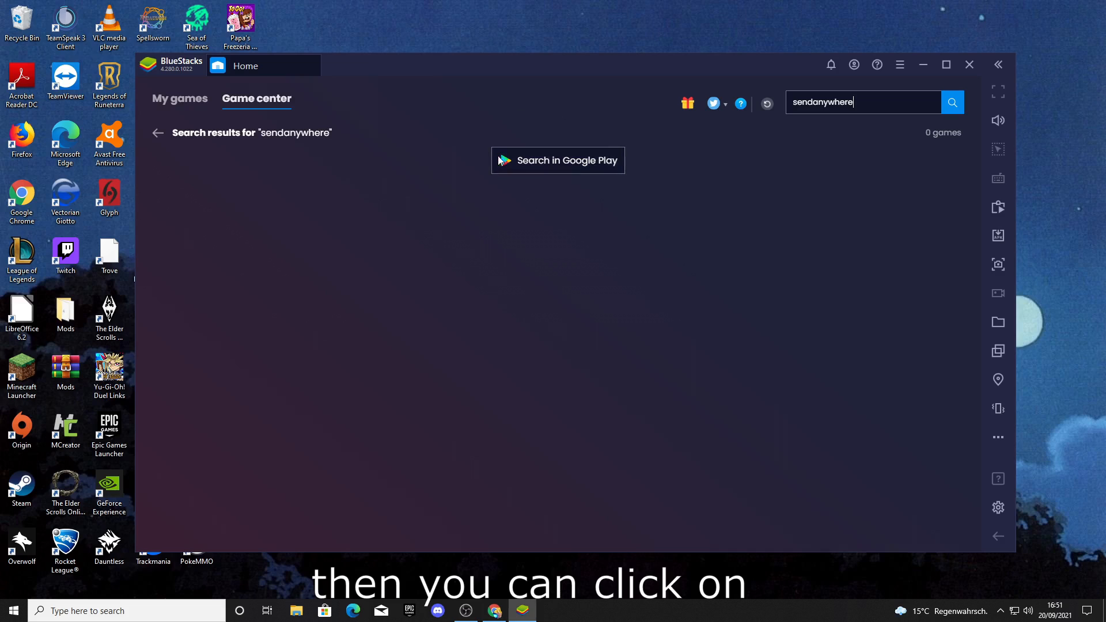
{"action": "left_click", "coordinate": [558, 160]}
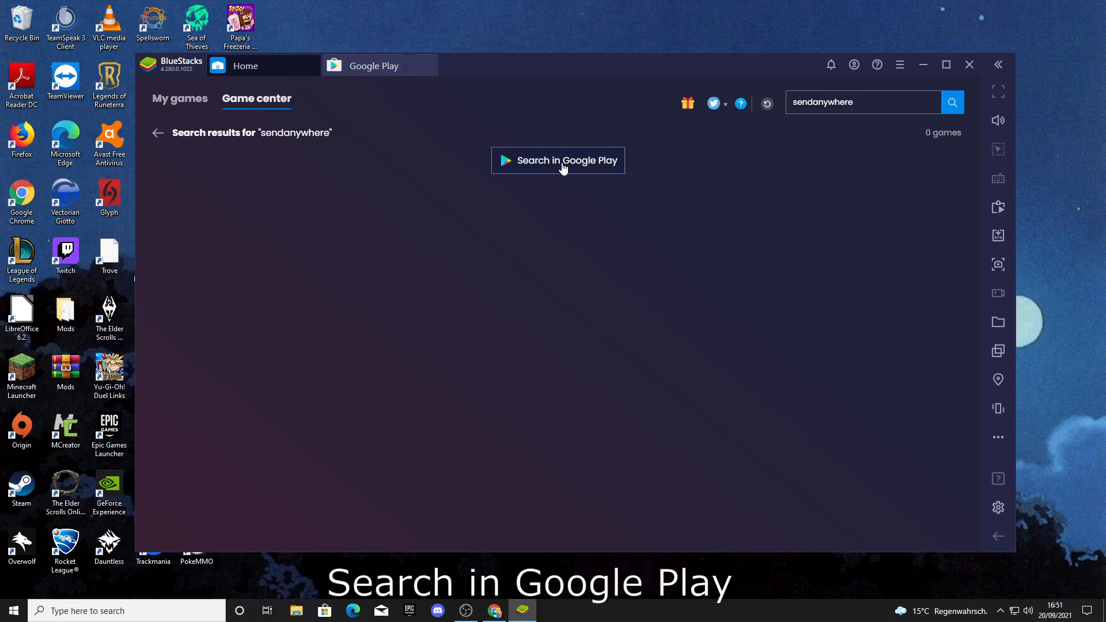
{"action": "left_click", "coordinate": [558, 160]}
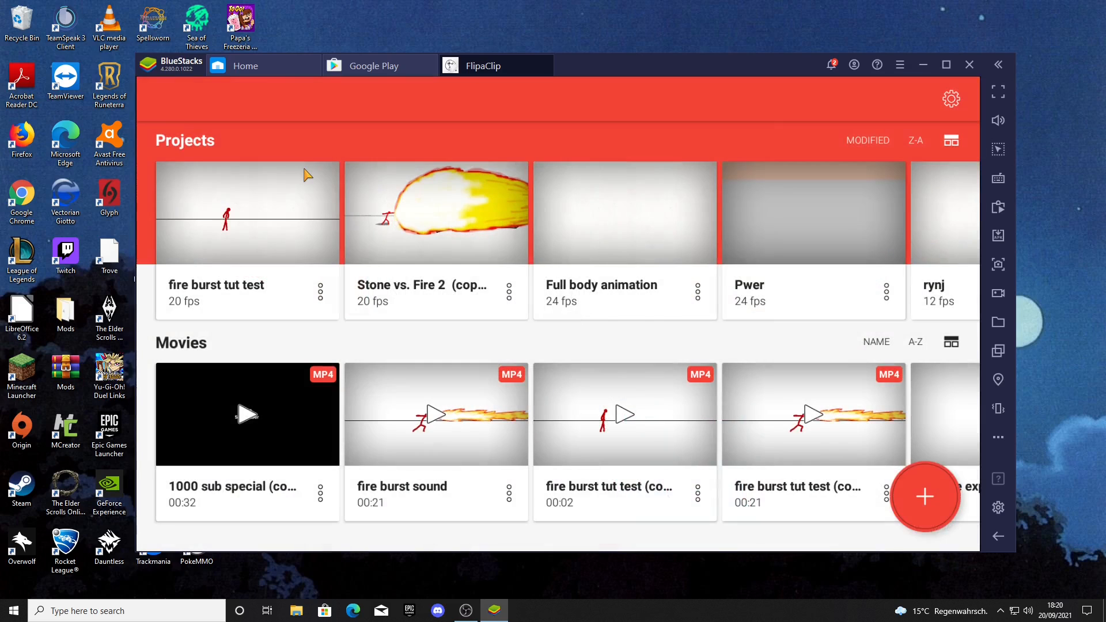
{"action": "mouse_move", "coordinate": [259, 220]}
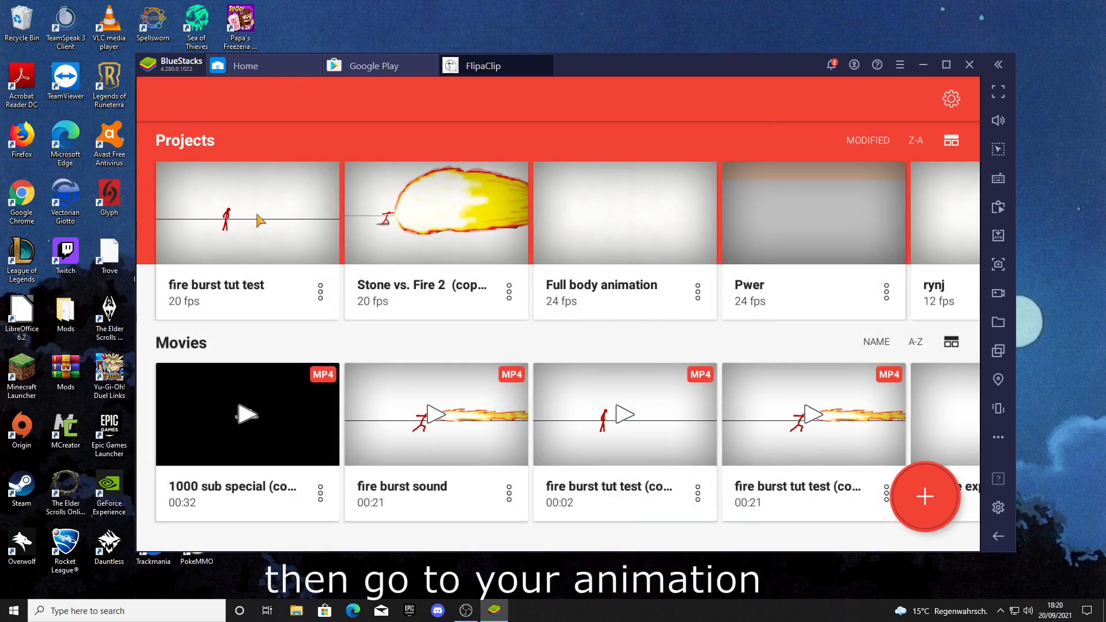
Render the 'fire burst tut test' project as an MP4 movie
{"action": "left_click", "coordinate": [248, 212]}
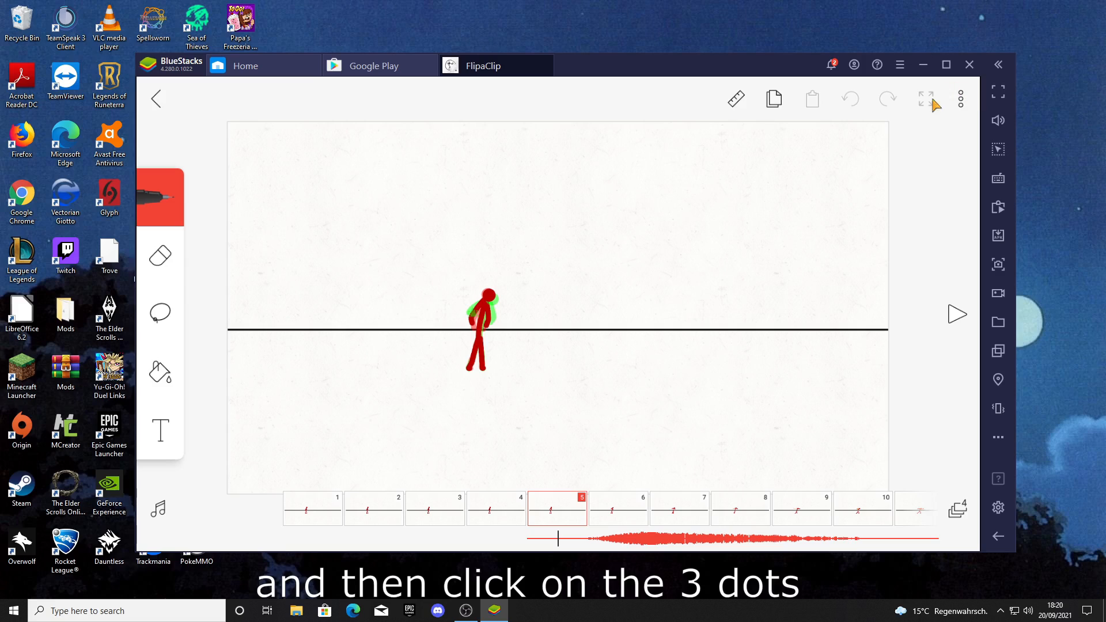
{"action": "left_click", "coordinate": [959, 98]}
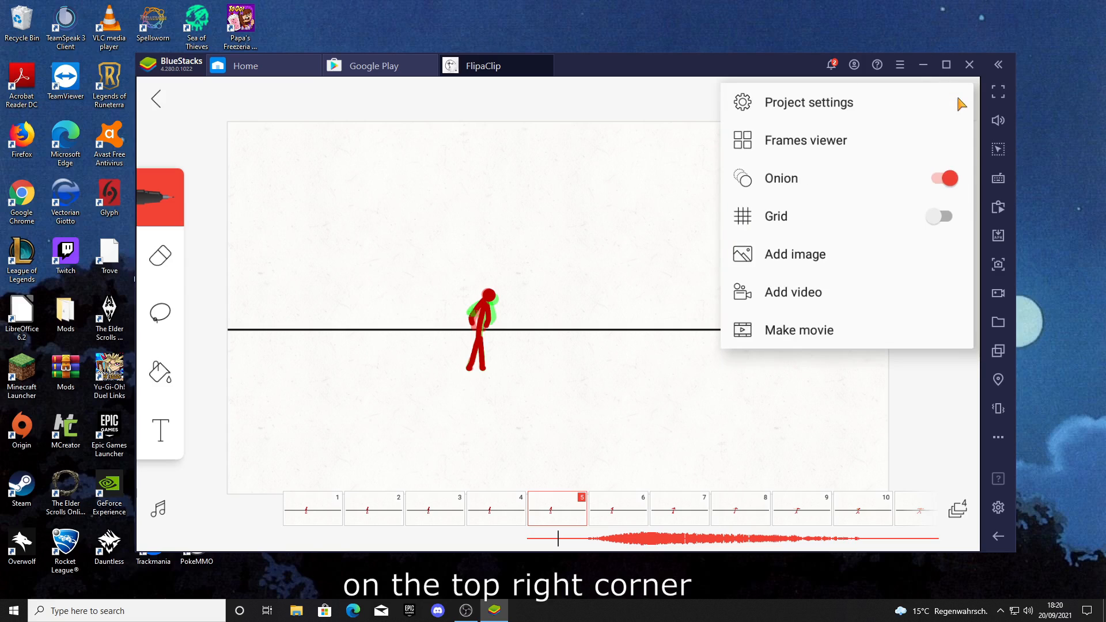
{"action": "mouse_move", "coordinate": [829, 308]}
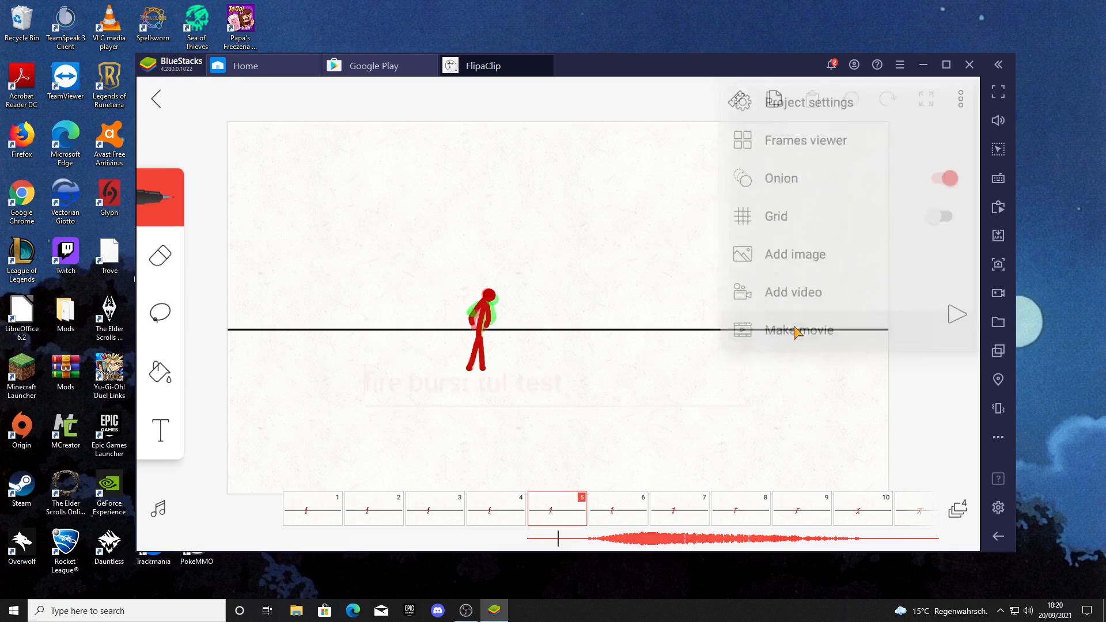
{"action": "left_click", "coordinate": [799, 330]}
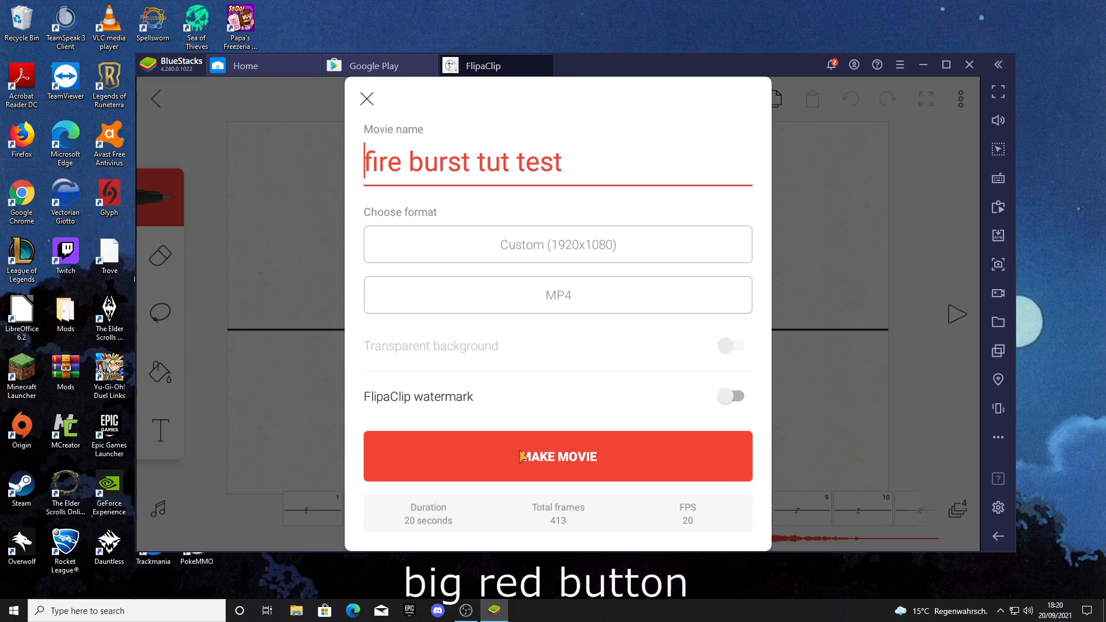
{"action": "left_click", "coordinate": [558, 456]}
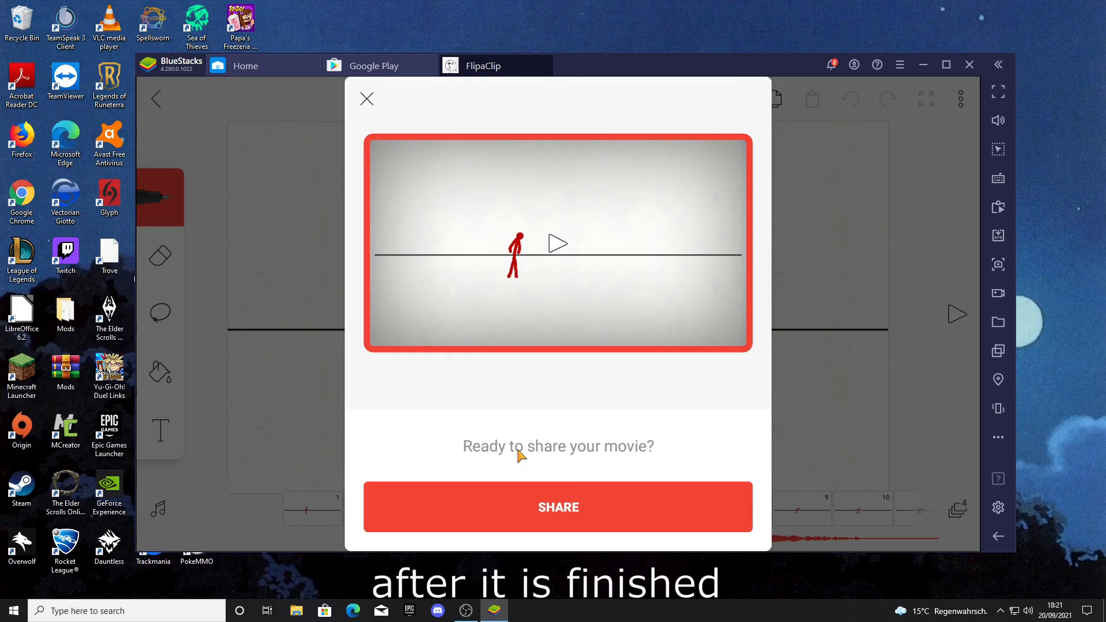
Share the finished movie to Send Anywhere
{"action": "left_click", "coordinate": [557, 507]}
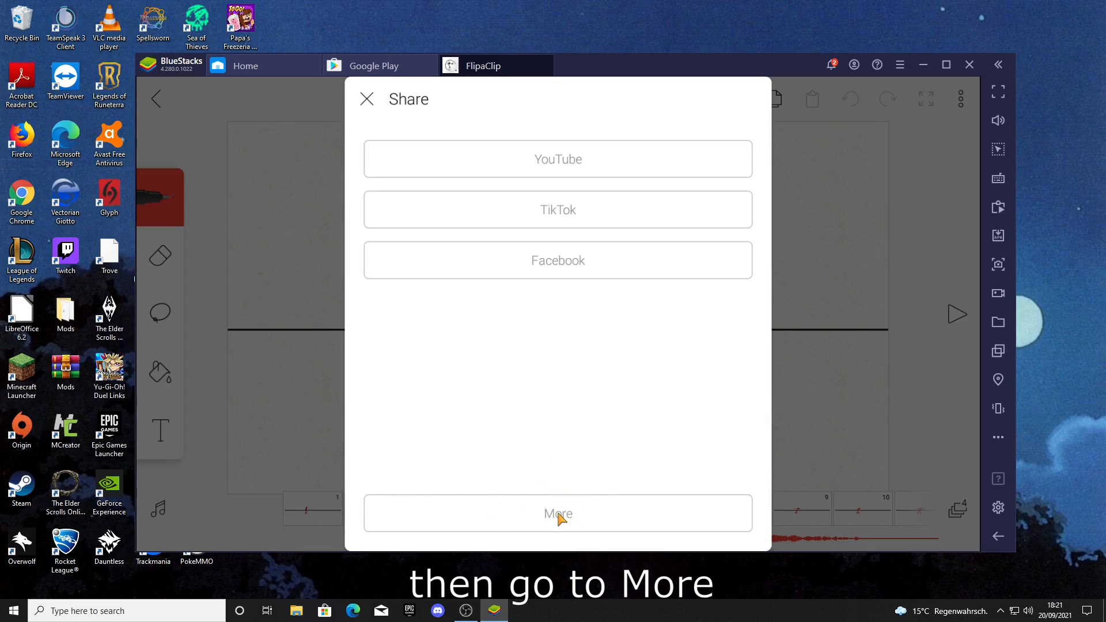
{"action": "left_click", "coordinate": [557, 513]}
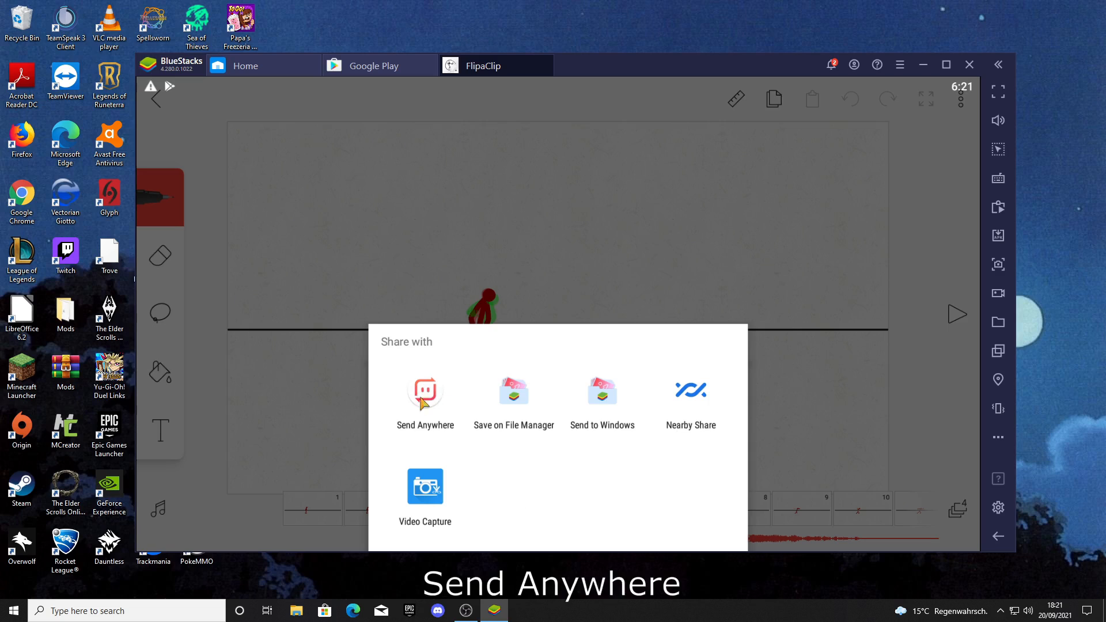
{"action": "left_click", "coordinate": [425, 399]}
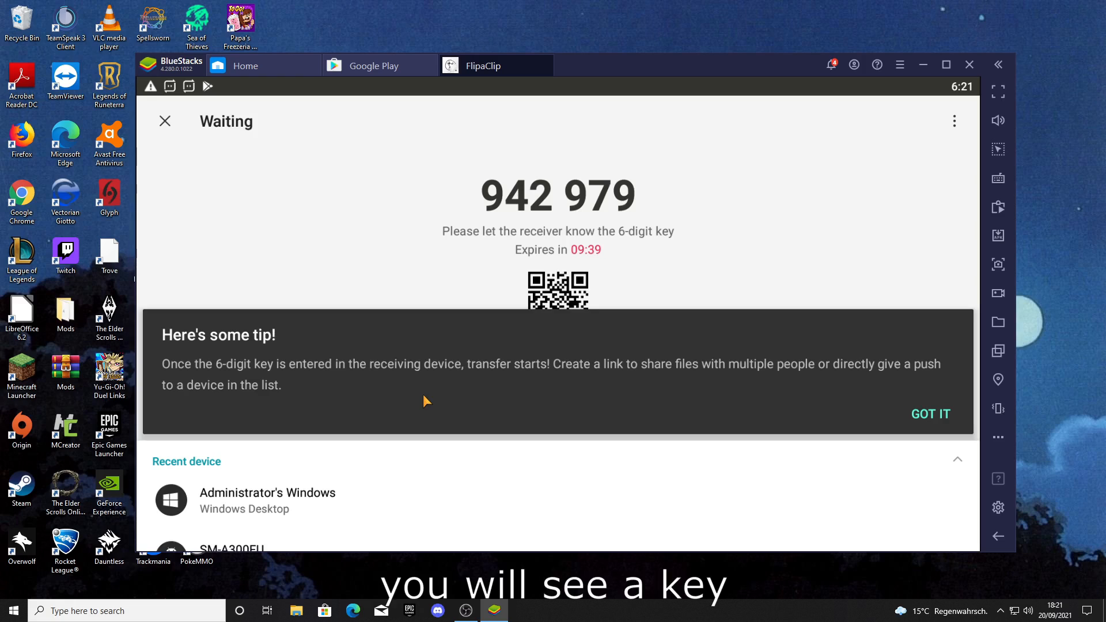
{"action": "mouse_move", "coordinate": [683, 208]}
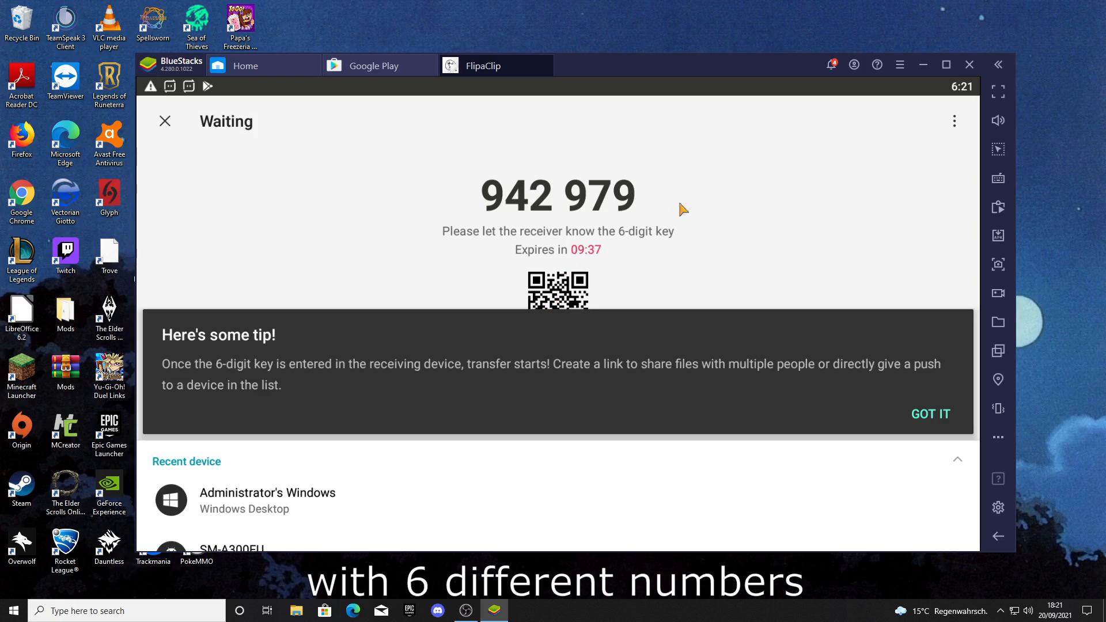
{"action": "mouse_move", "coordinate": [597, 240]}
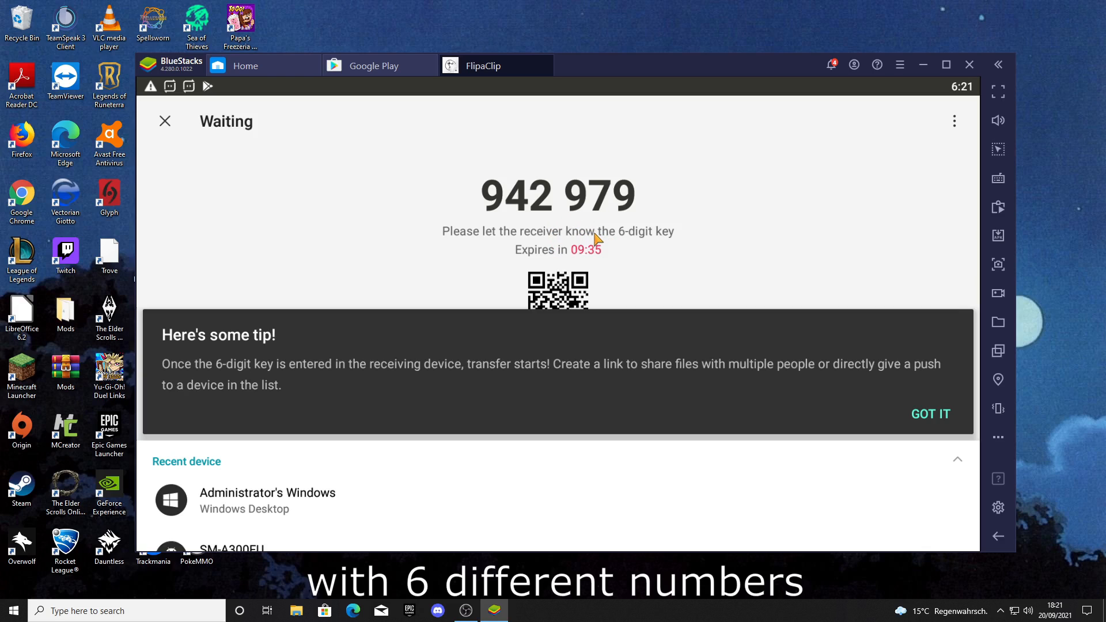
{"action": "mouse_move", "coordinate": [852, 159]}
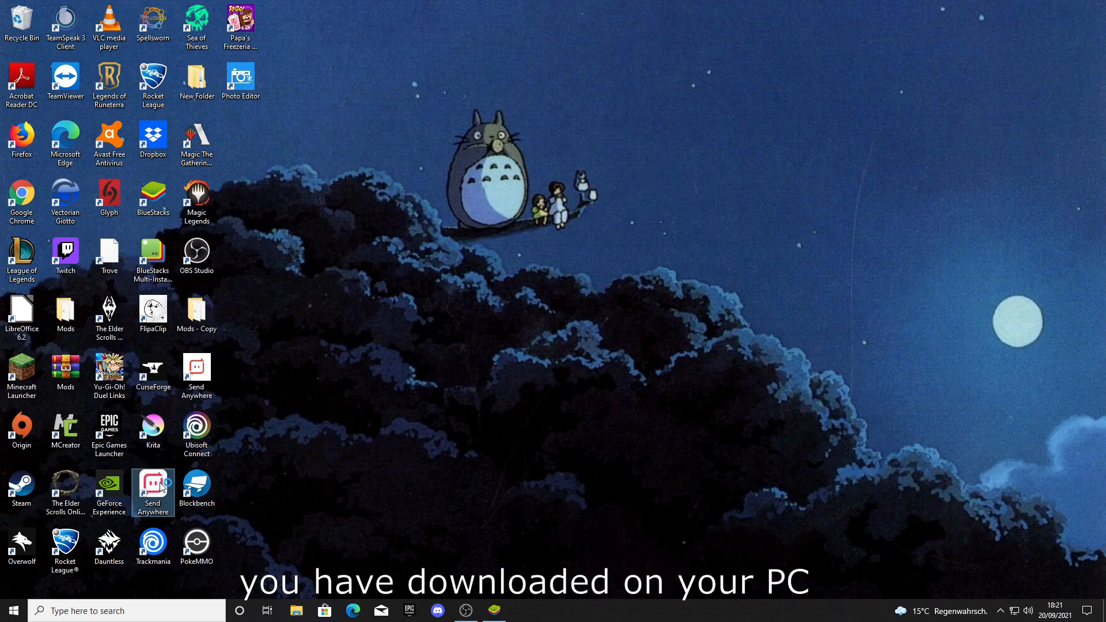
Launch the Send Anywhere desktop app on Windows
{"action": "double_click", "coordinate": [154, 487]}
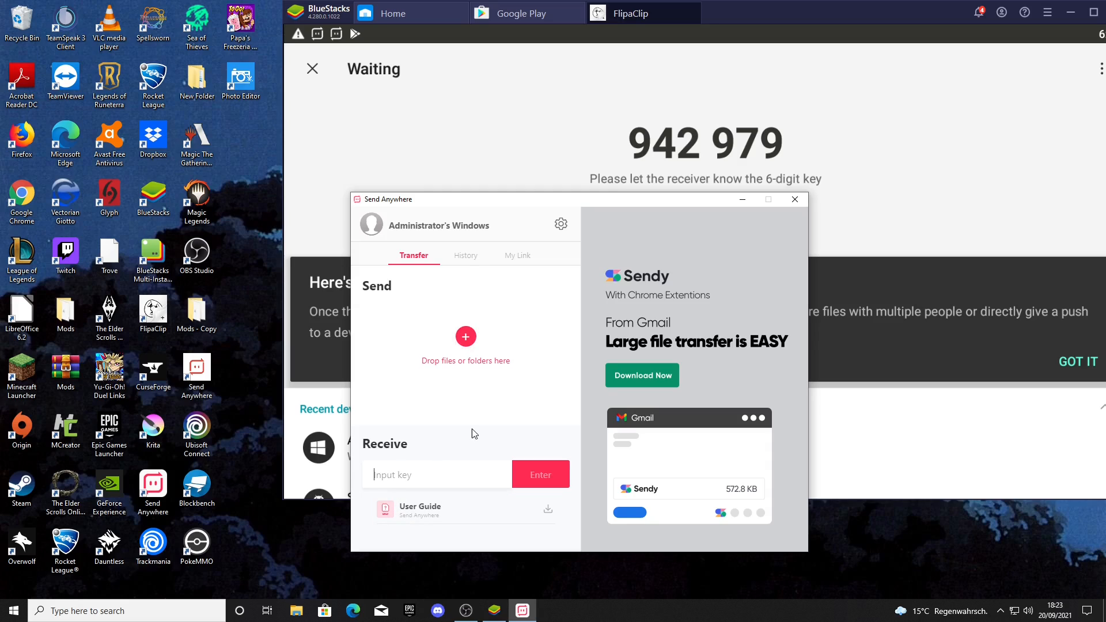
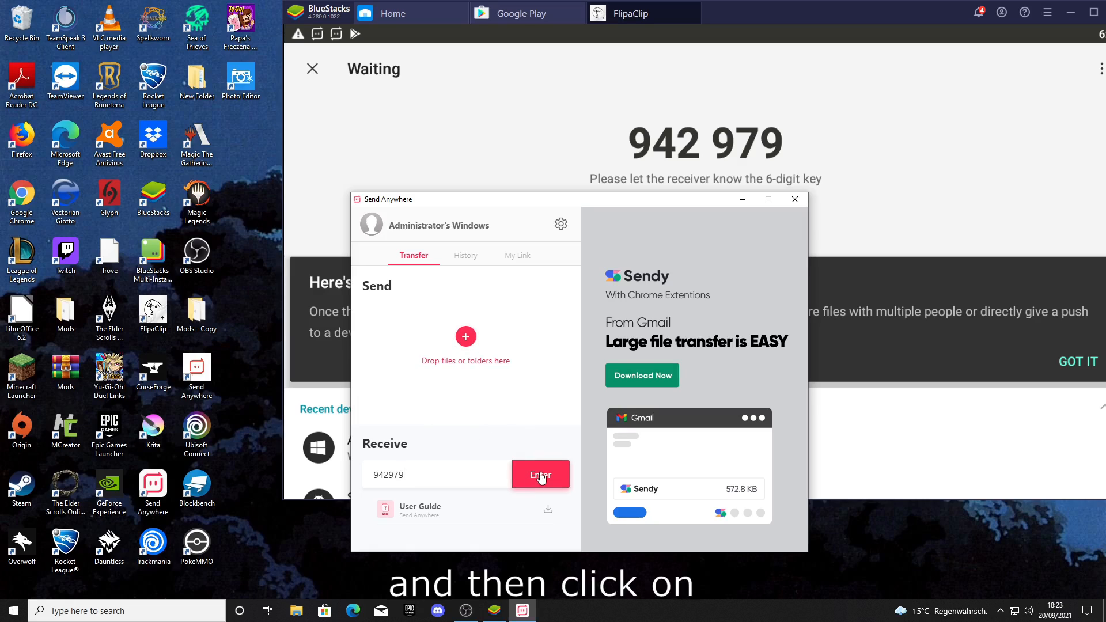
{"action": "left_click", "coordinate": [540, 475]}
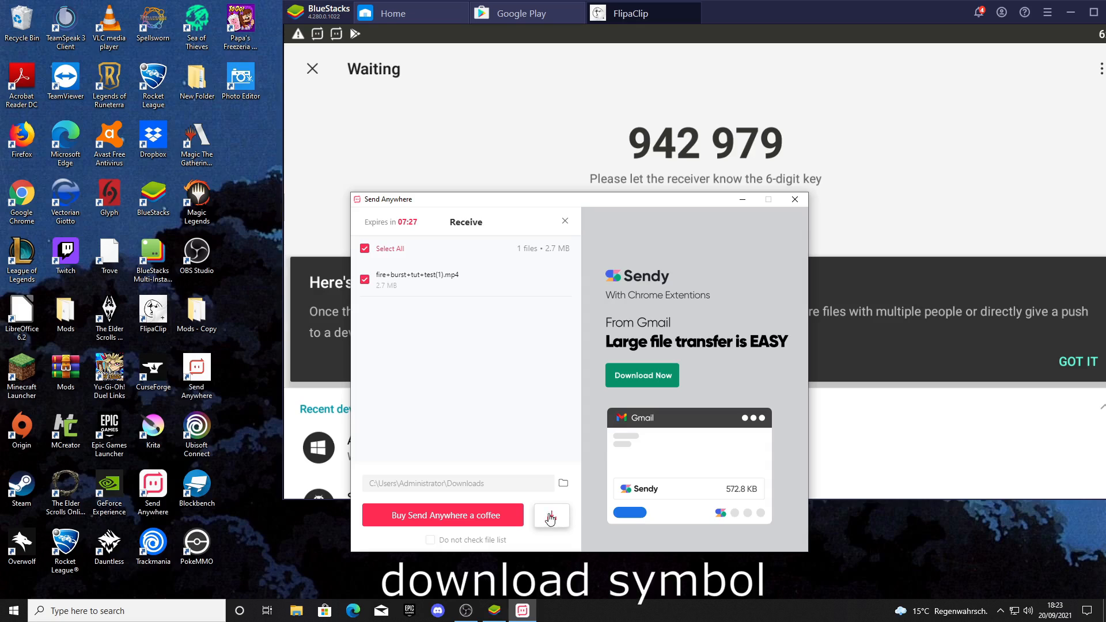
{"action": "left_click", "coordinate": [552, 518]}
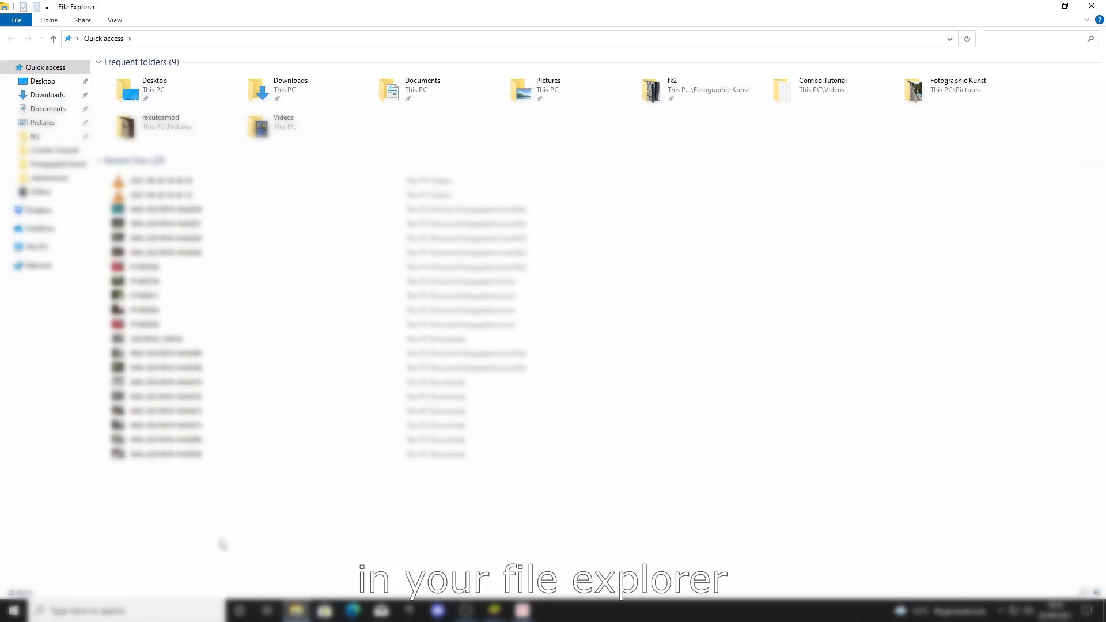
Open the Downloads folder in File Explorer's Quick access pane
{"action": "left_click", "coordinate": [48, 95]}
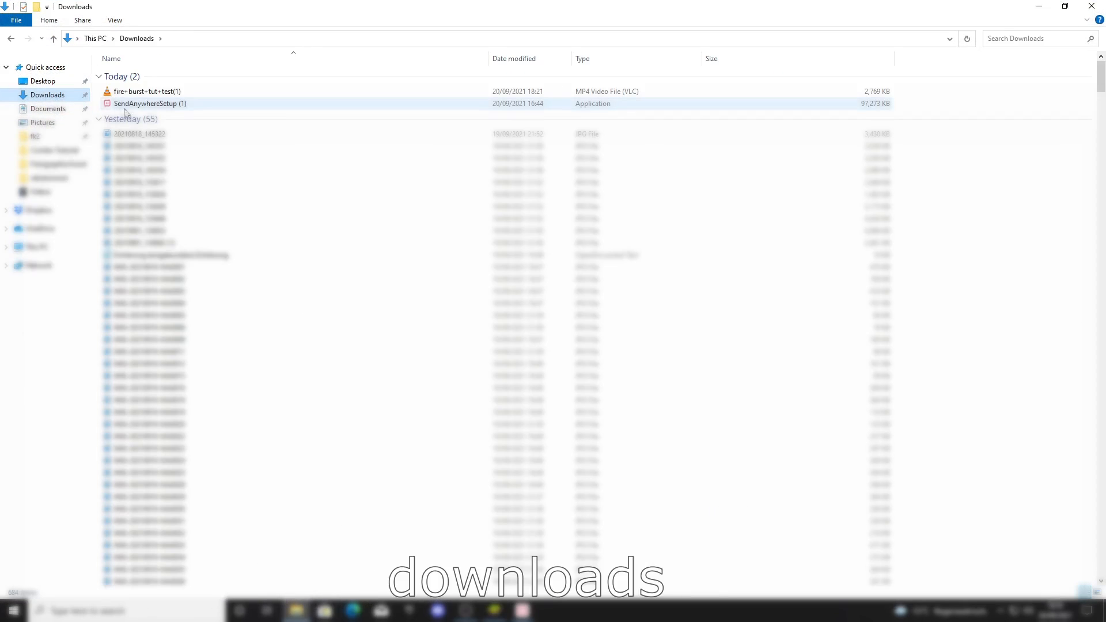